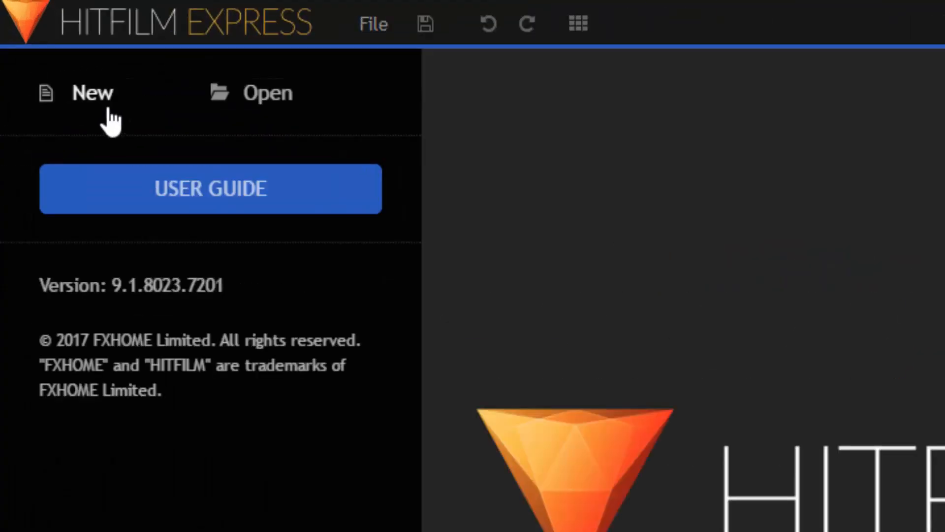
- Start a new project from the 1080p Full HD @ 24 fps template and begin editing
click(92, 93)
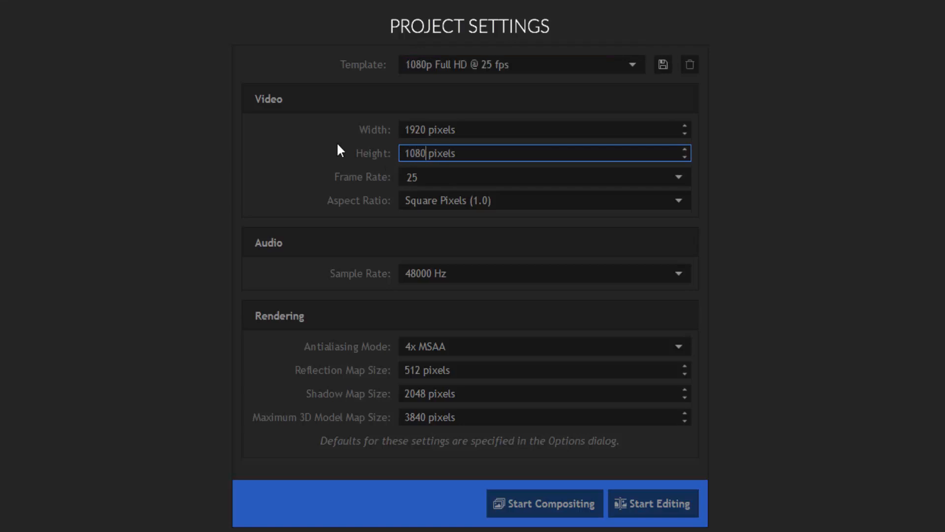
mouse_move(532, 119)
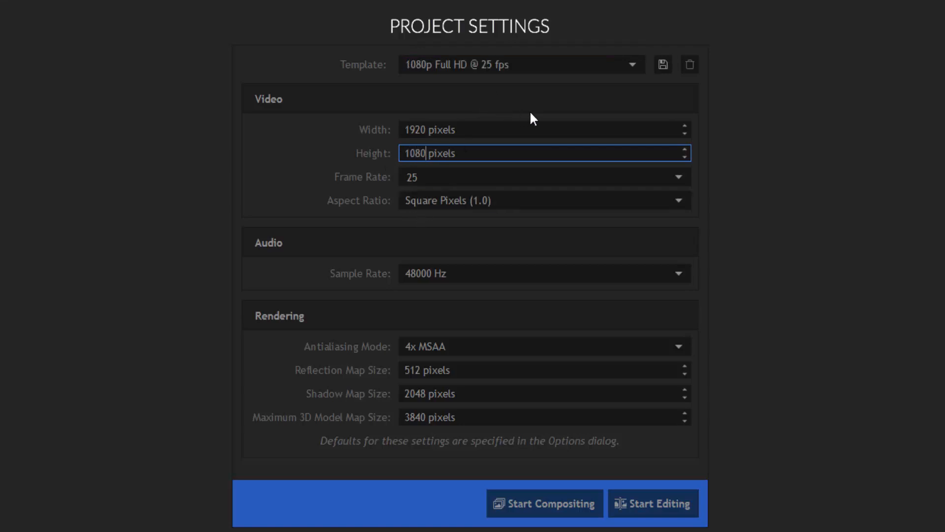
click(631, 64)
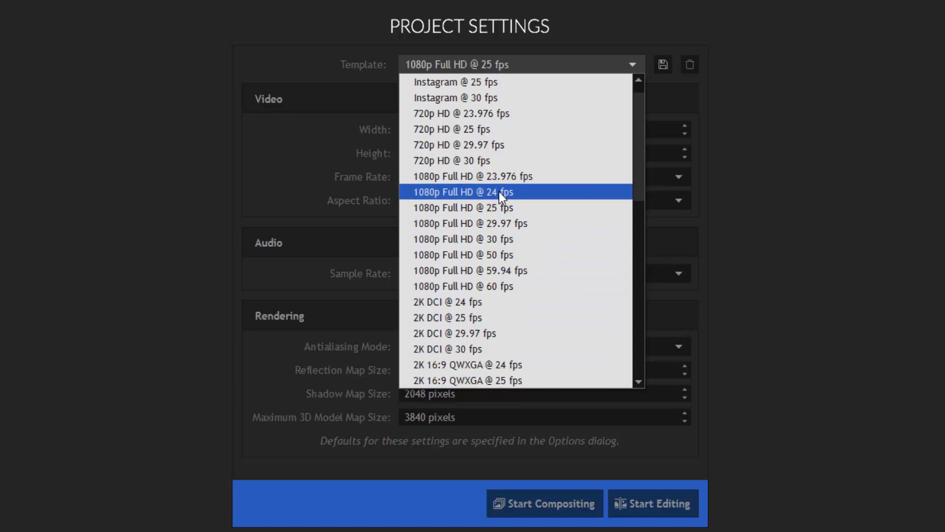
click(462, 207)
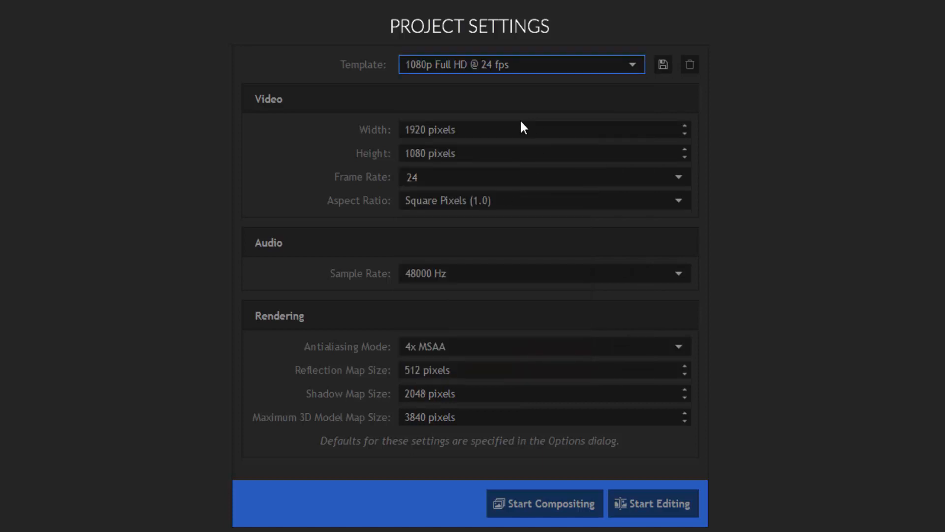
mouse_move(668, 497)
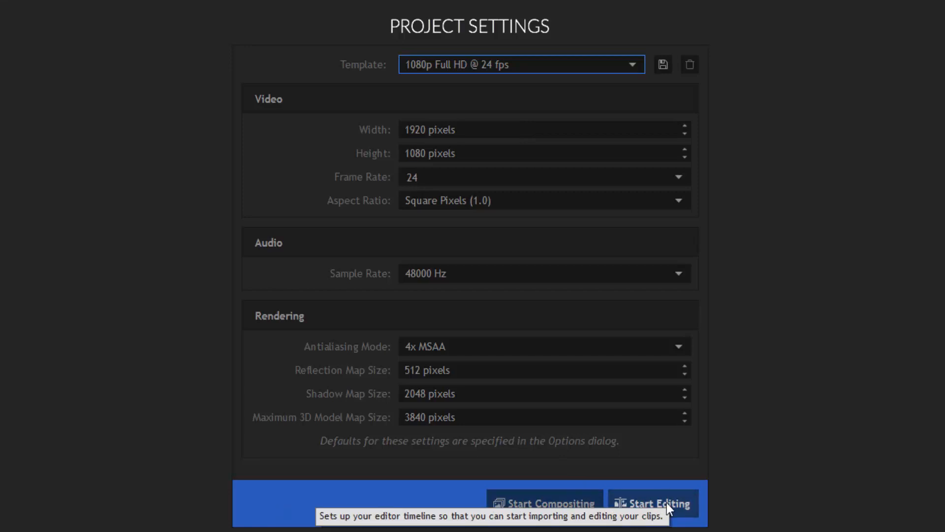
click(654, 502)
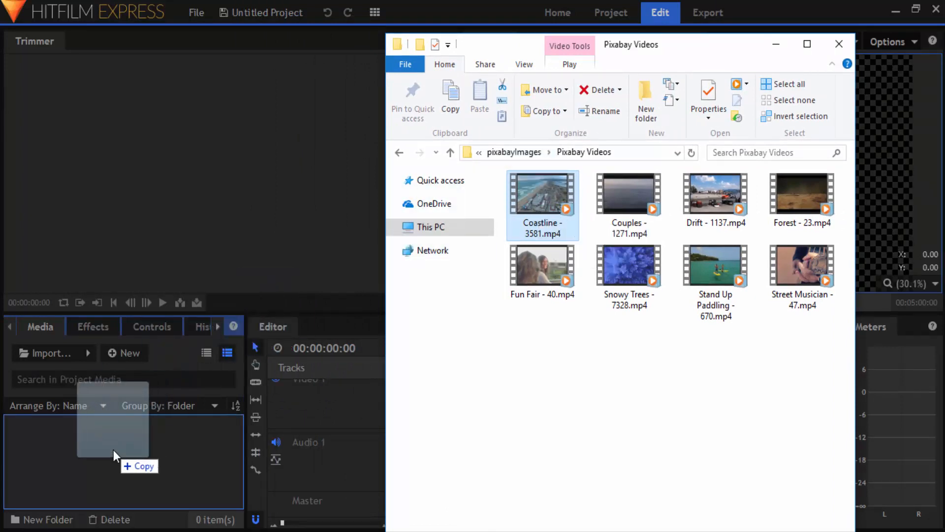
- Drag Coastline - 3581.mp4 from File Explorer into the Media panel
drag(542, 199, 114, 434)
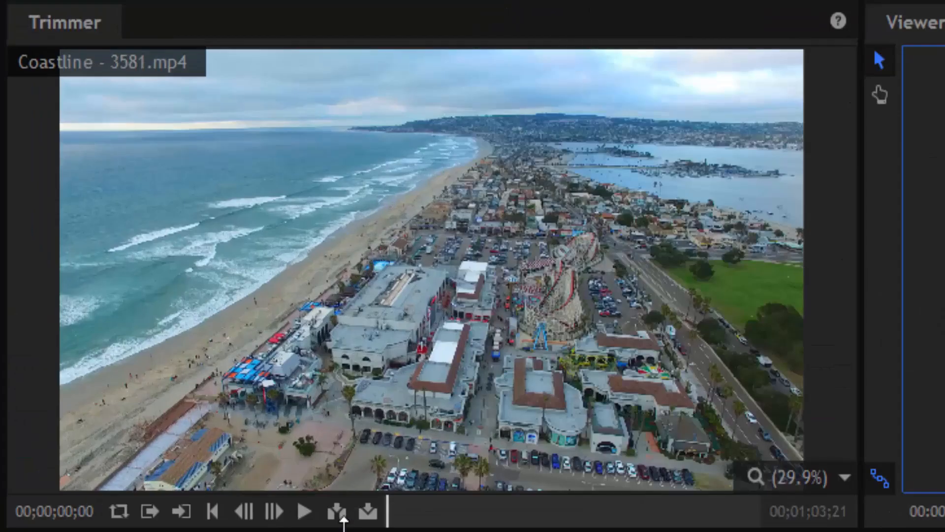
mouse_move(470, 458)
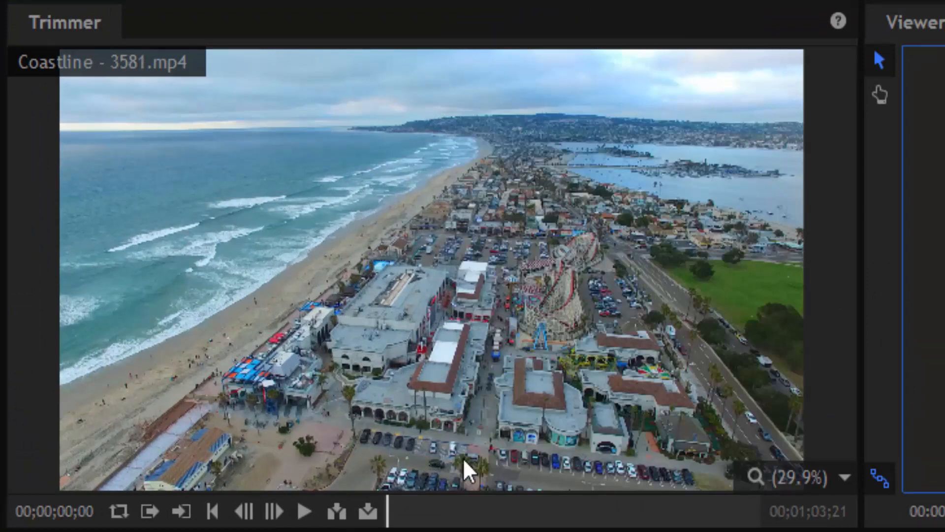
mouse_move(389, 516)
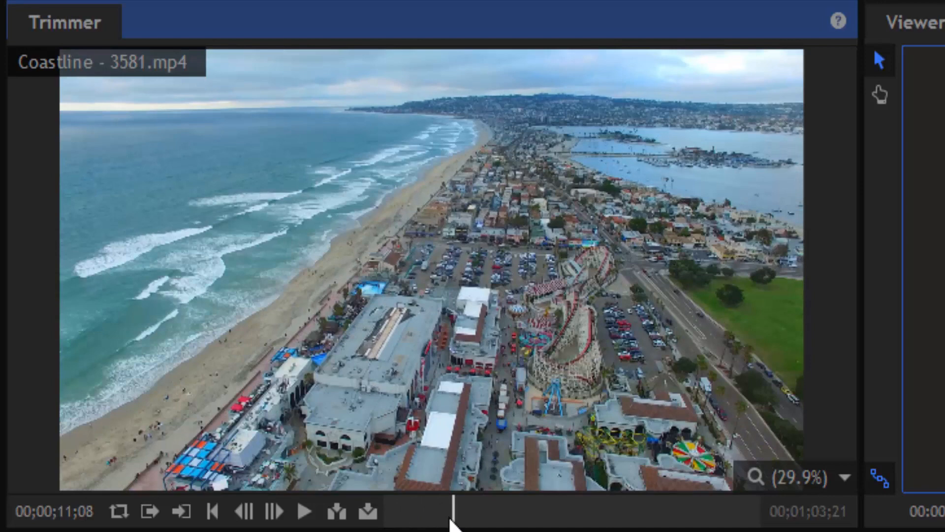
- Scrub through the Coastline clip in the Trimmer and mark a trim point
drag(449, 510, 486, 510)
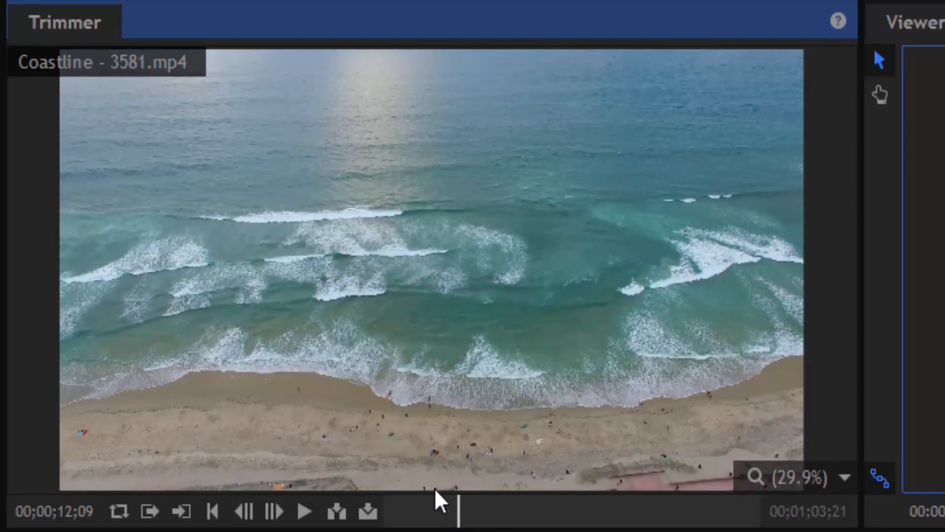
click(303, 510)
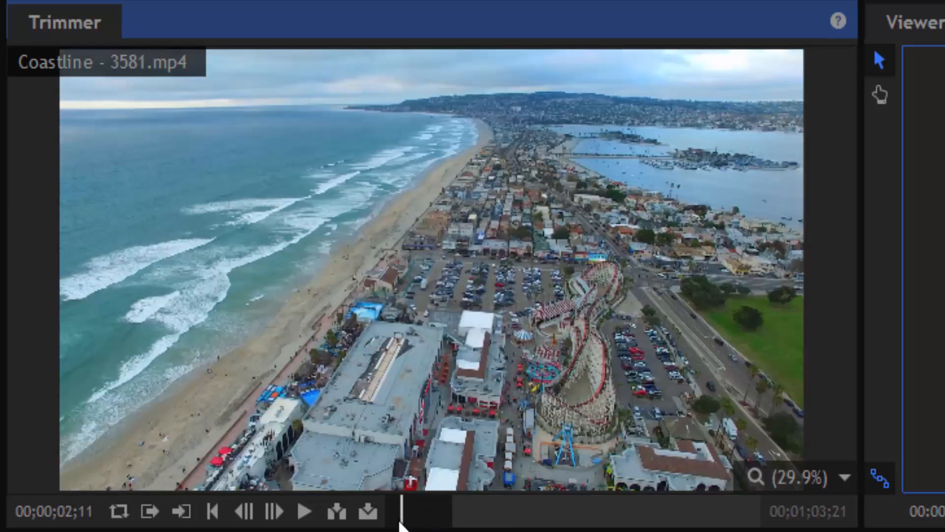
drag(404, 510, 507, 511)
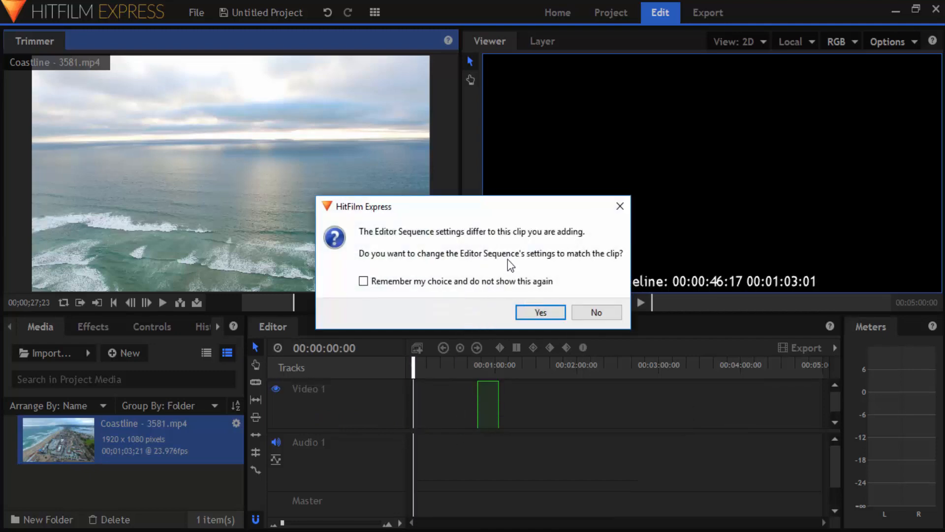
mouse_move(511, 274)
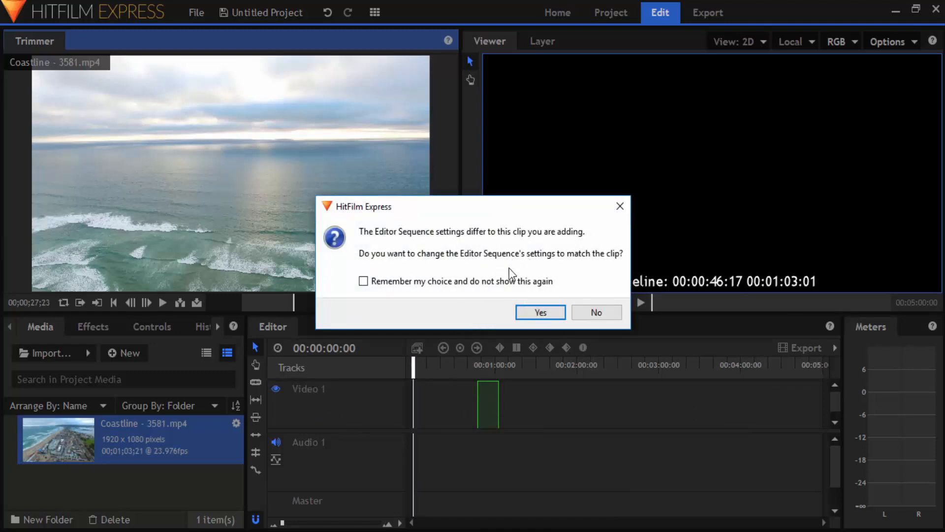
mouse_move(554, 282)
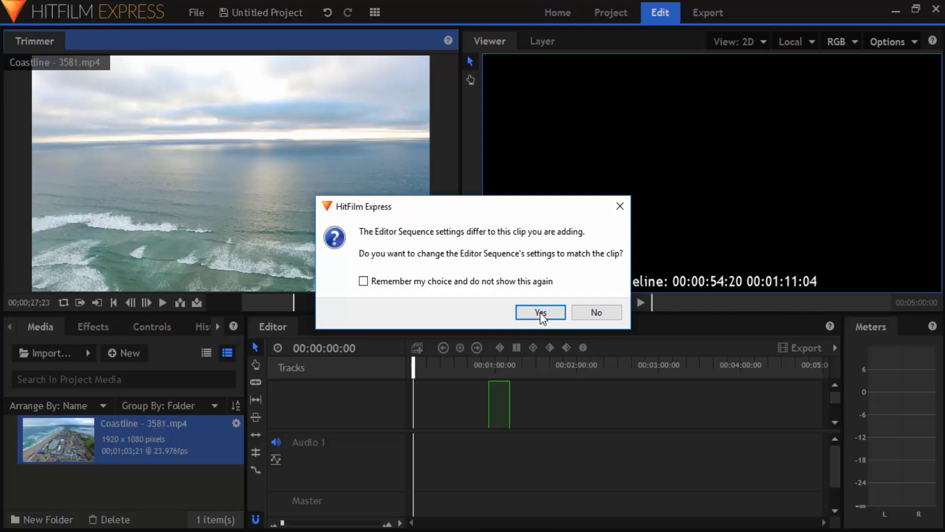
- Accept matching the sequence settings to the Coastline clip on Video 1
click(539, 312)
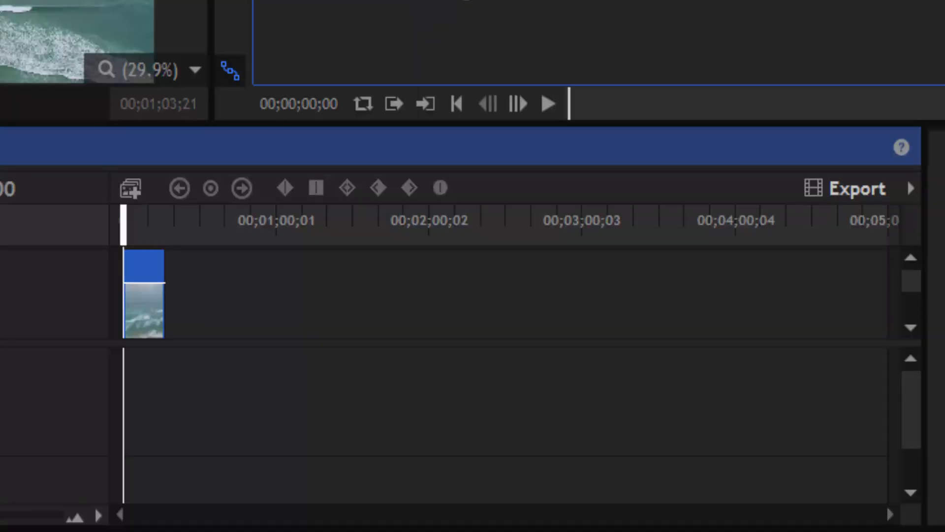
mouse_move(120, 271)
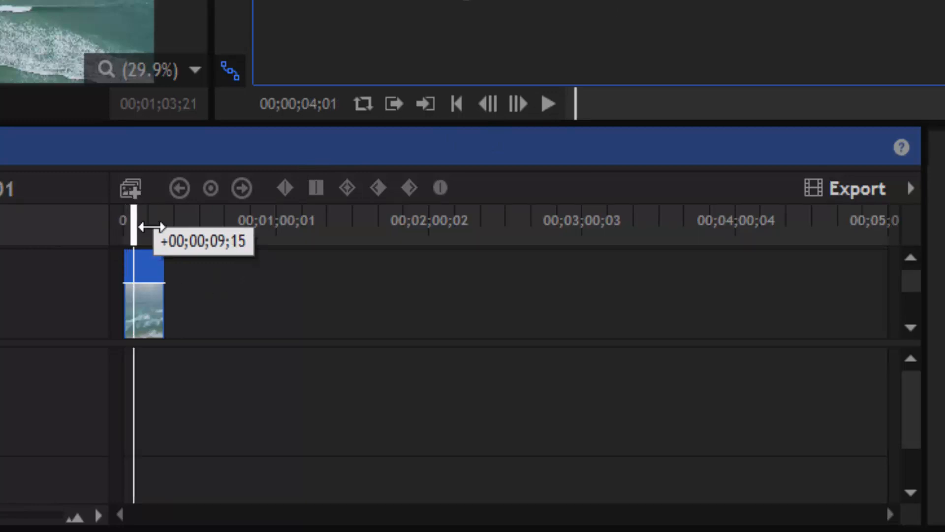
- Scrub the playhead until the timecode reads 00;00;10;00
drag(153, 228, 133, 227)
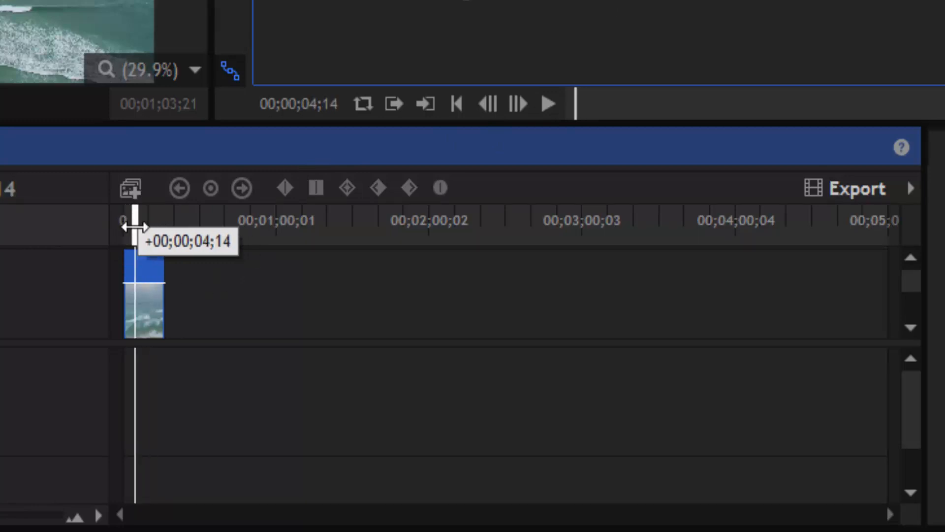
drag(144, 226, 136, 232)
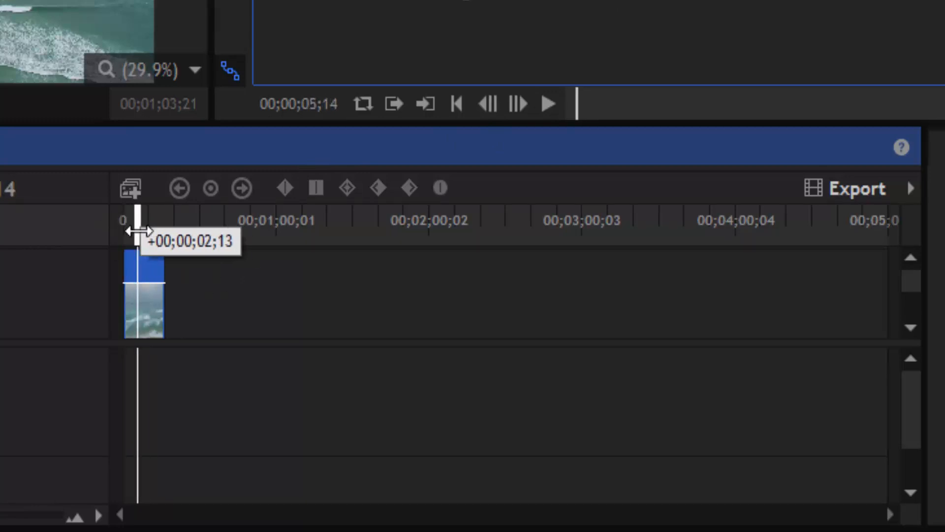
drag(137, 231, 149, 232)
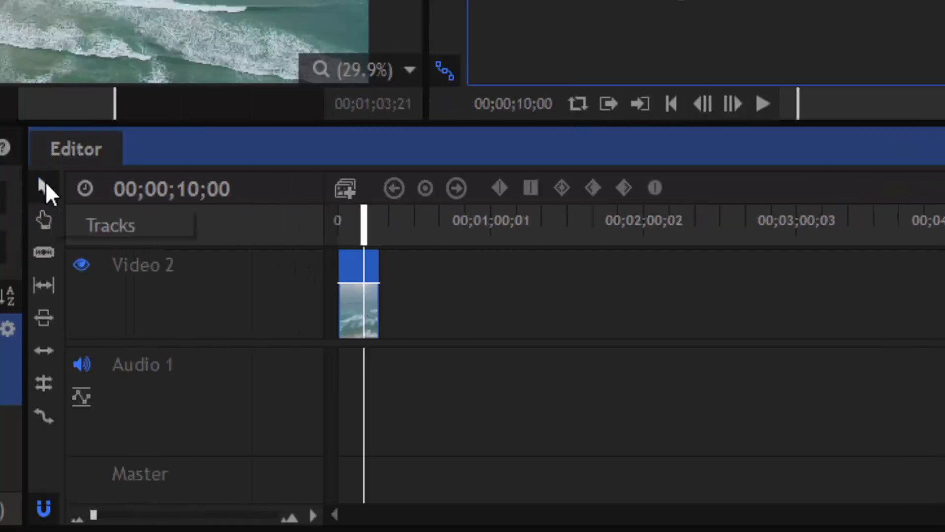
mouse_move(46, 187)
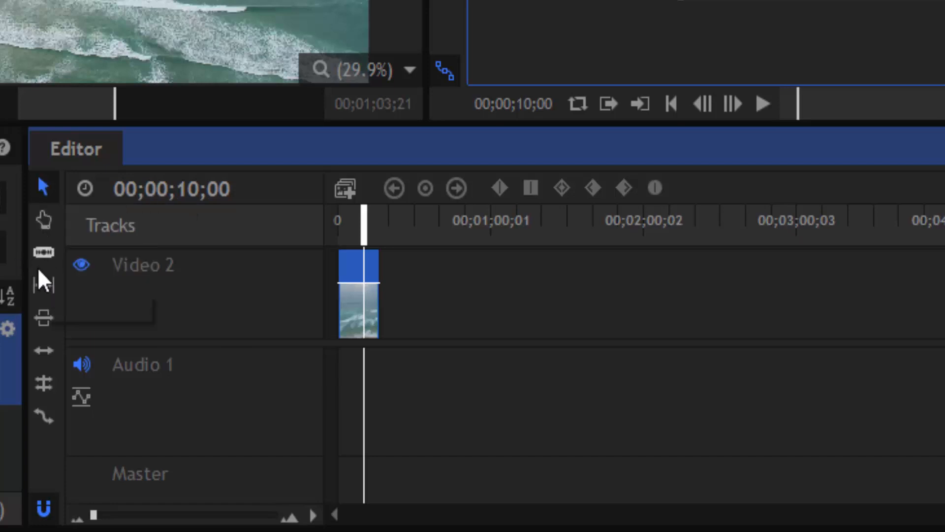
mouse_move(42, 253)
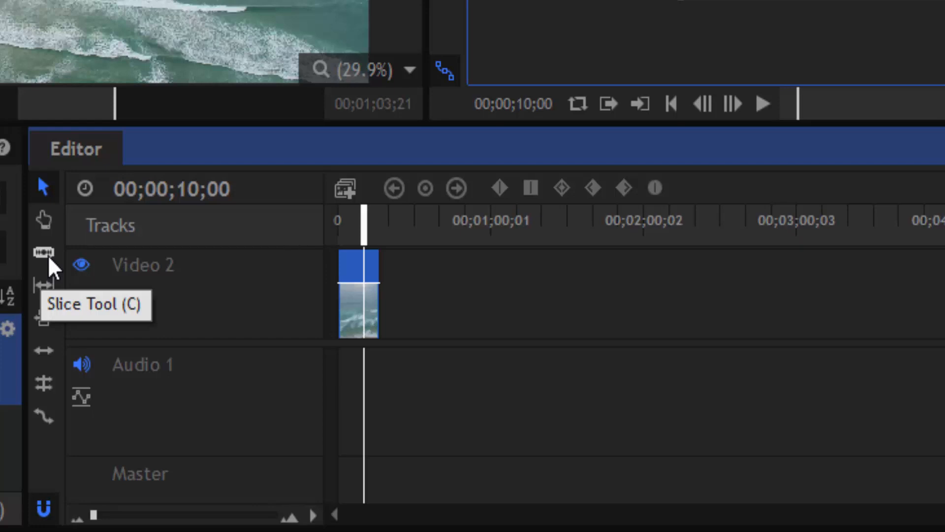
- Cut the Coastline clip at the playhead with the Slice Tool
click(42, 251)
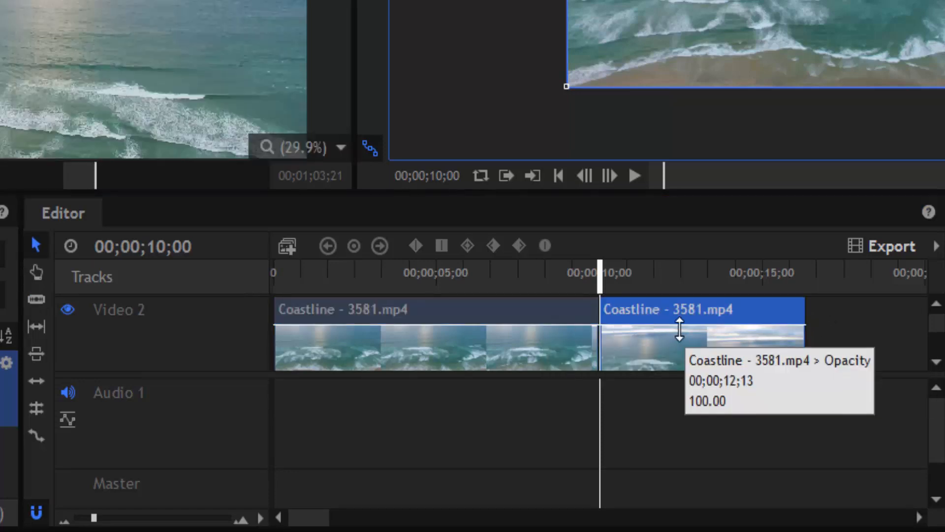
- Remove the second Coastline clip segment via its context menu
right_click(672, 347)
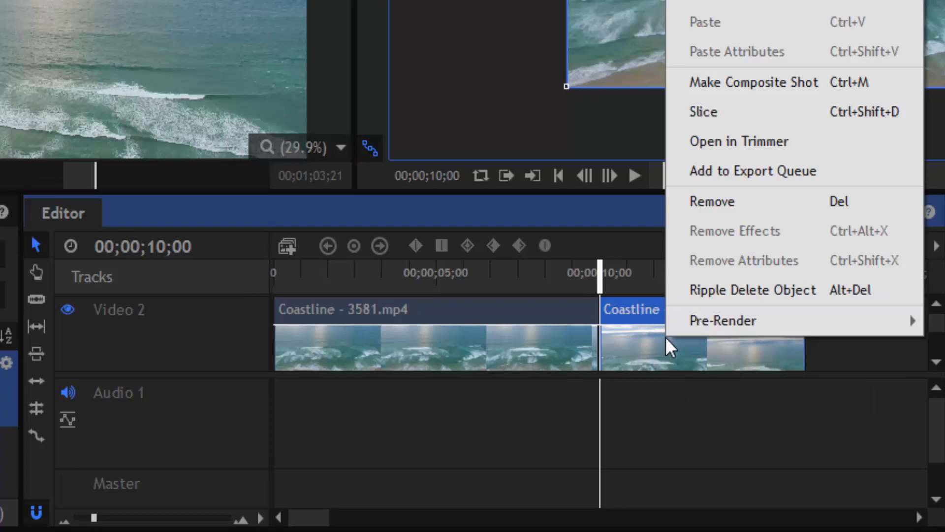
click(711, 201)
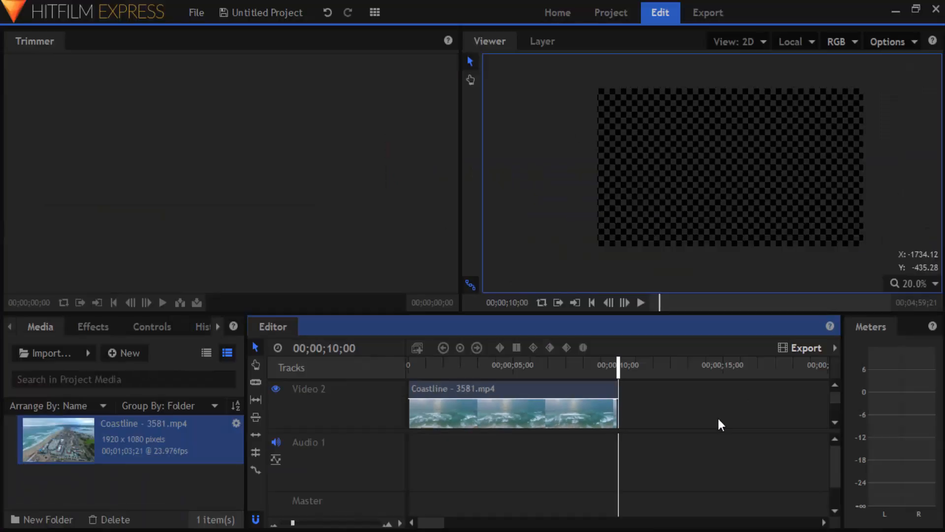
drag(617, 368, 607, 368)
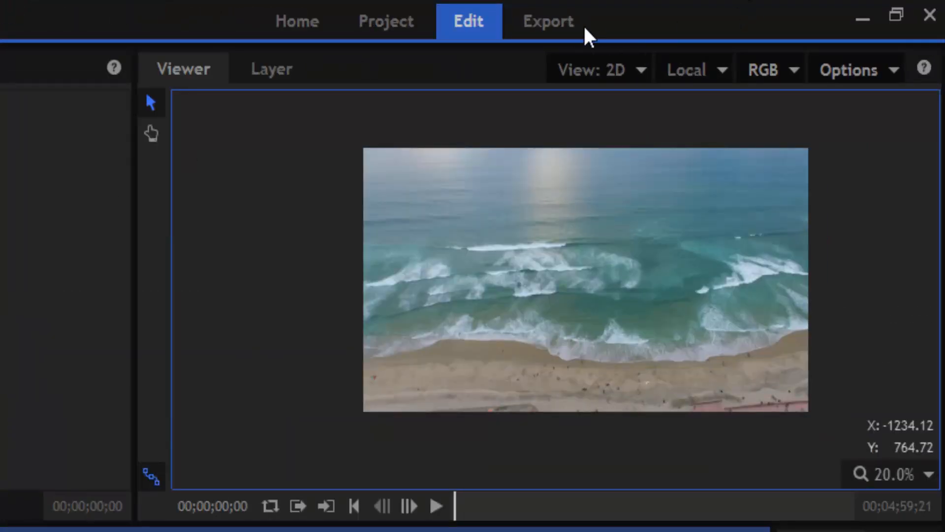
- Queue the Editor timeline's contents for export from the Export workspace
click(548, 21)
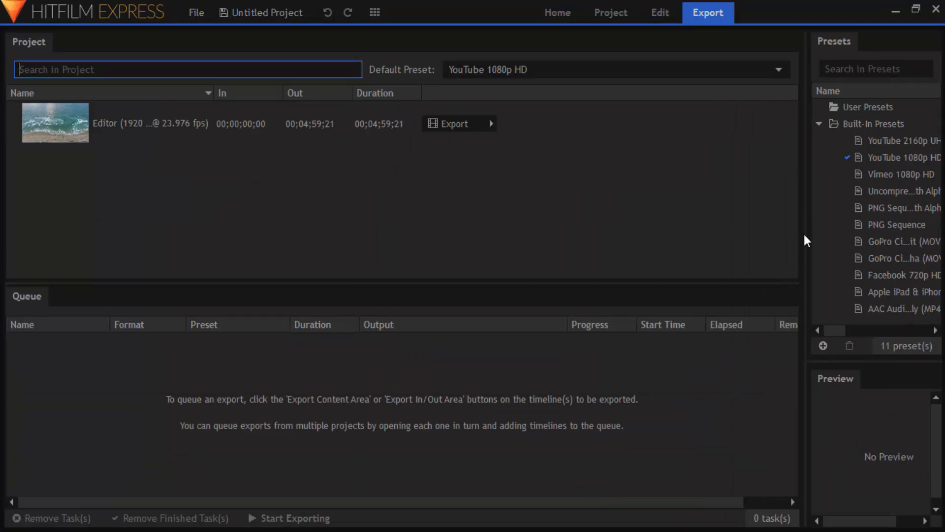
drag(806, 239, 752, 231)
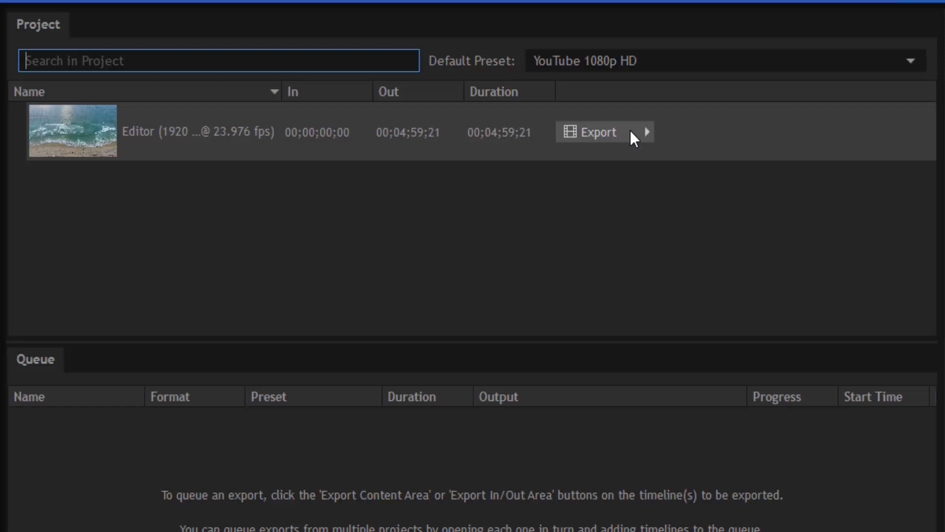
click(646, 132)
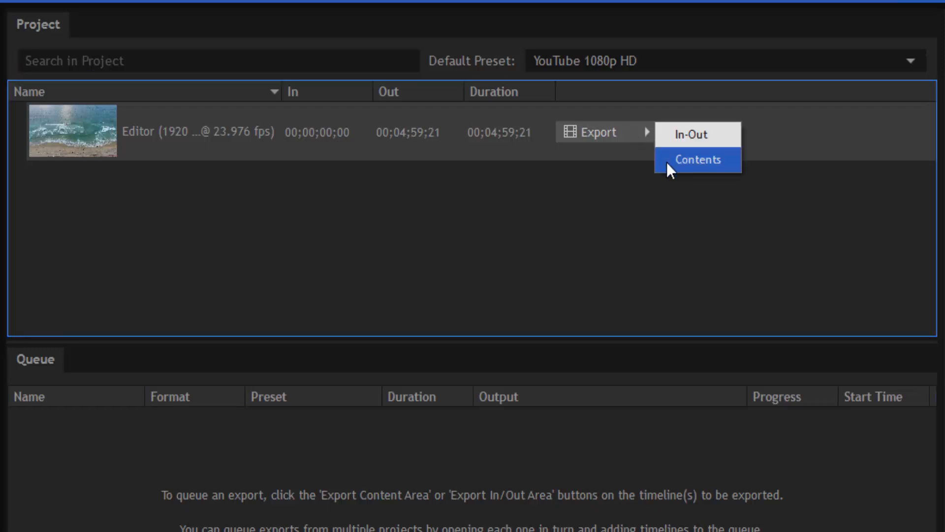
click(697, 160)
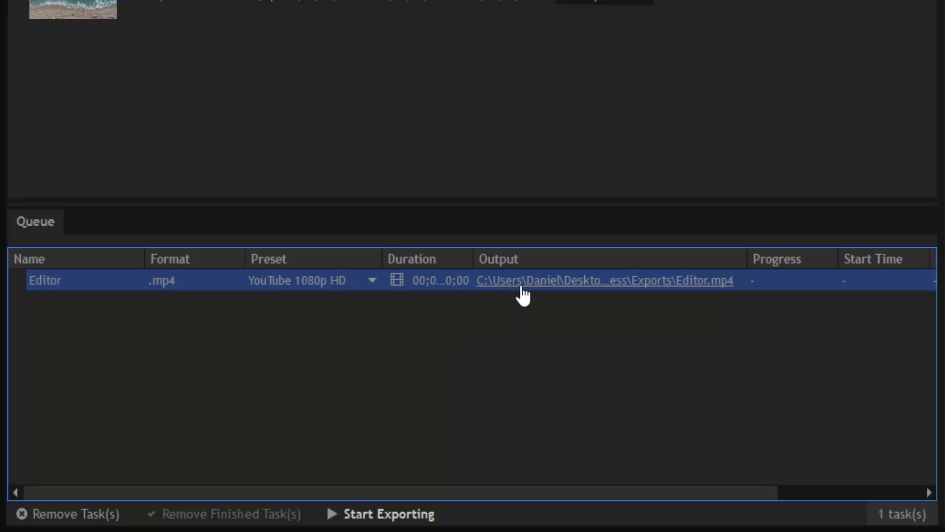
- Save the export output as 'splits and trim.mp4' and start exporting
click(602, 280)
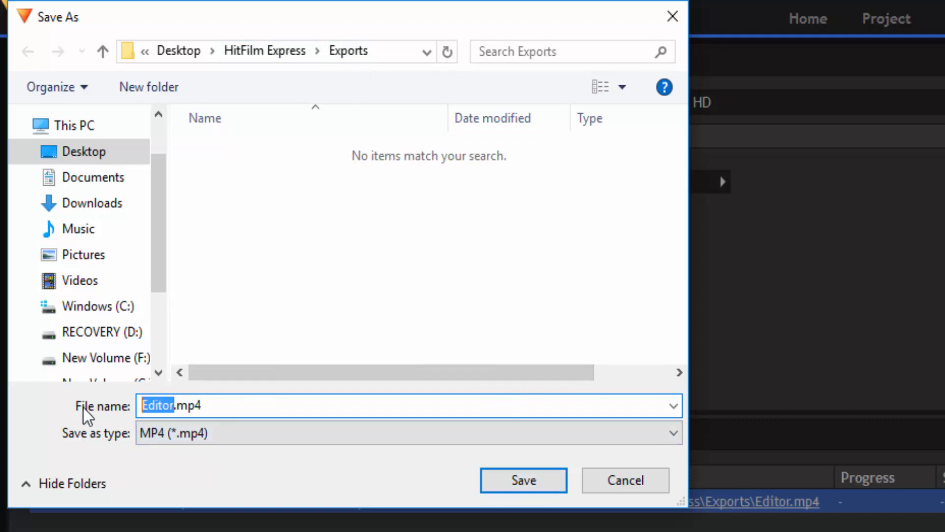
click(523, 480)
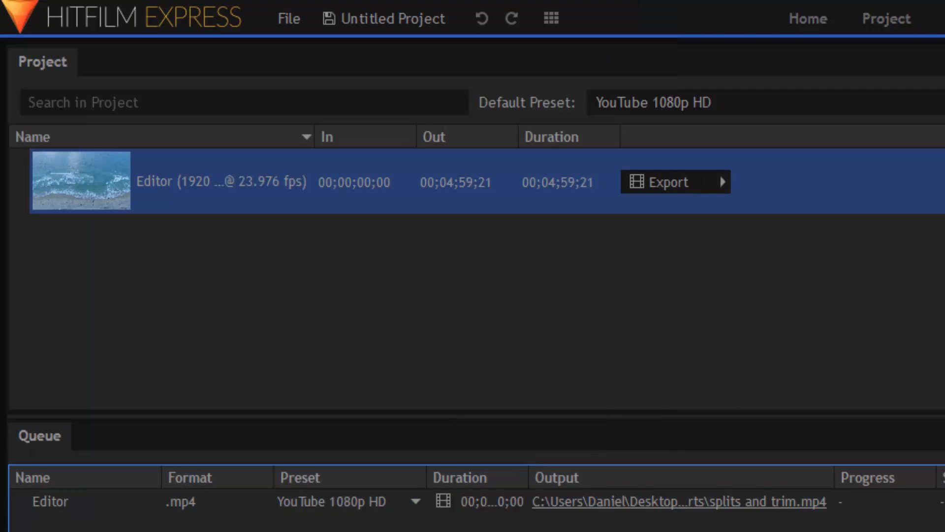
click(667, 181)
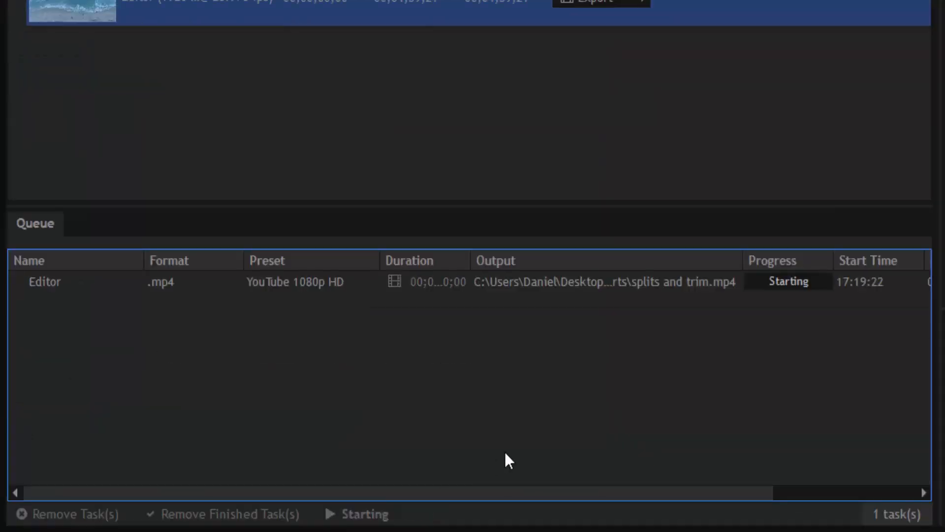